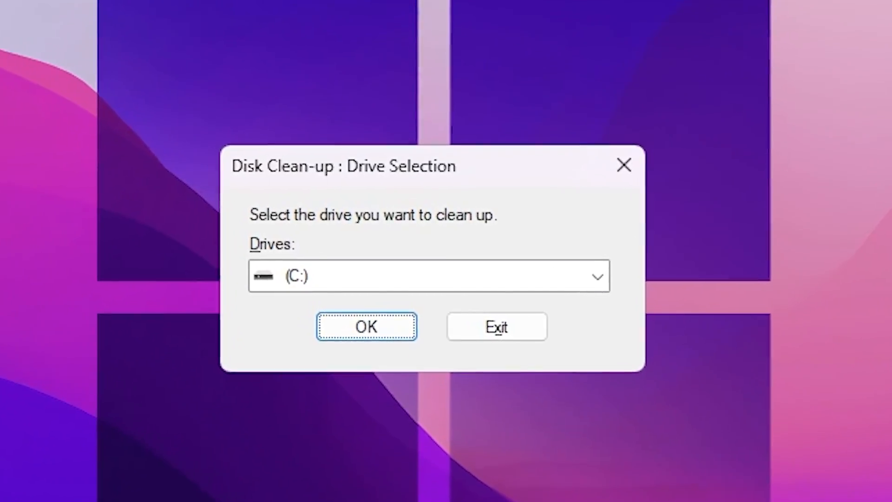
Clean drive C: with DirectX Shader Cache and another file category marked for deletion.
{"action": "left_click", "coordinate": [367, 326]}
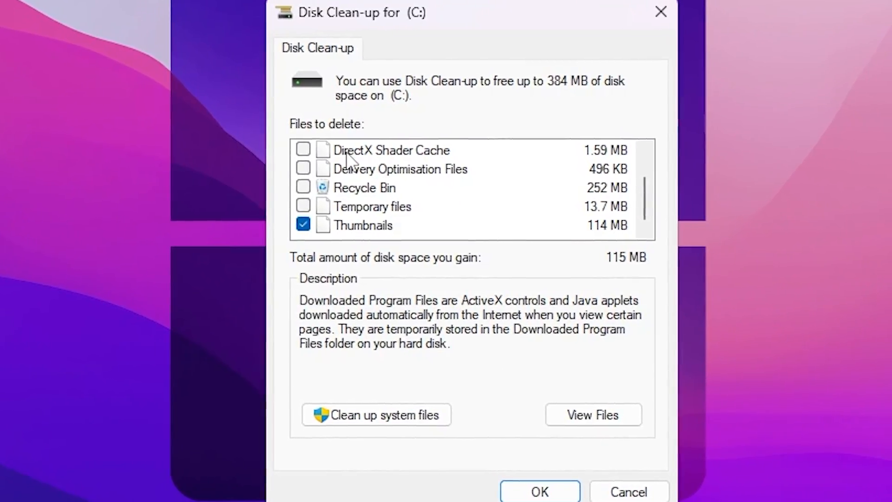
{"action": "left_click", "coordinate": [303, 150]}
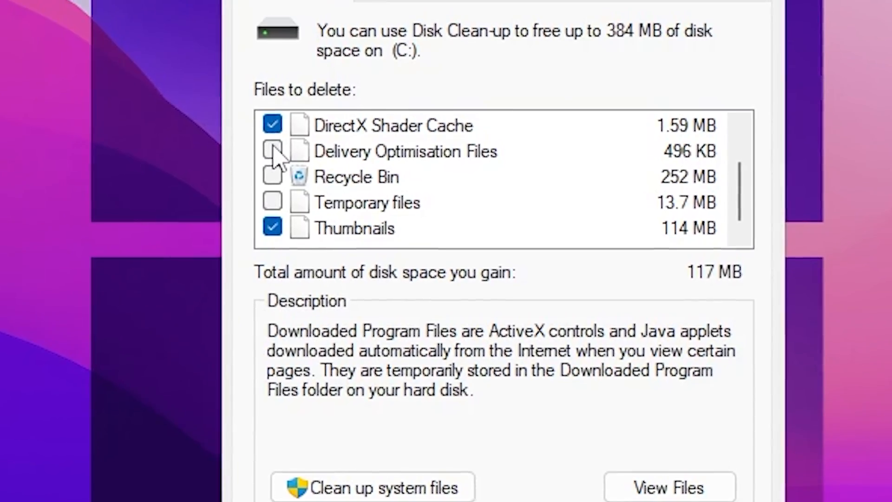
{"action": "left_click", "coordinate": [272, 151]}
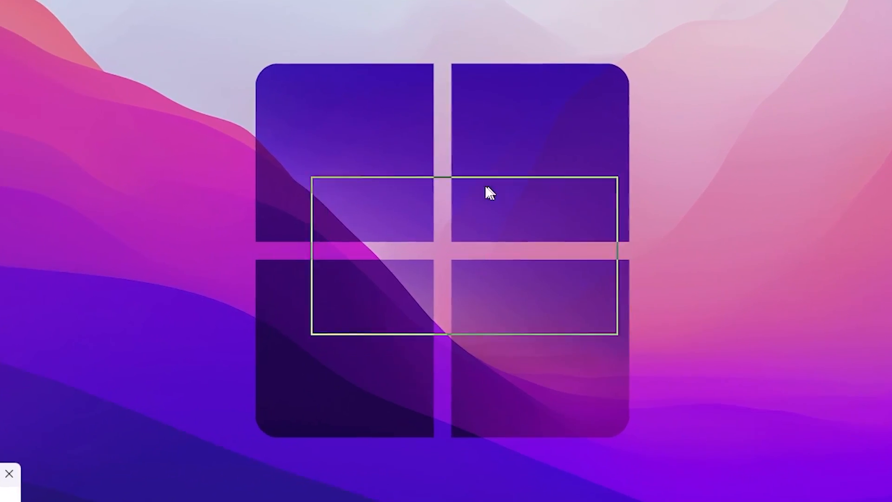
Open the Windows temp folder via Run and delete its files past the permission prompt.
{"action": "type", "text": "tem"}
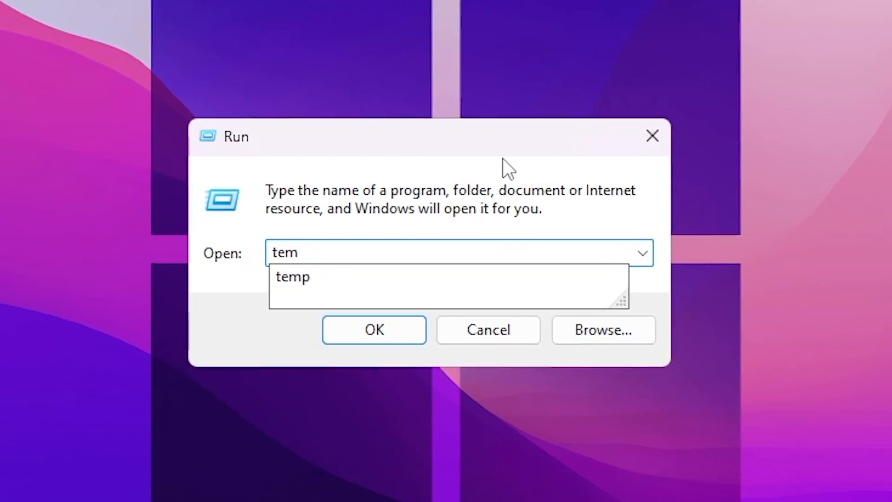
{"action": "left_click", "coordinate": [373, 330]}
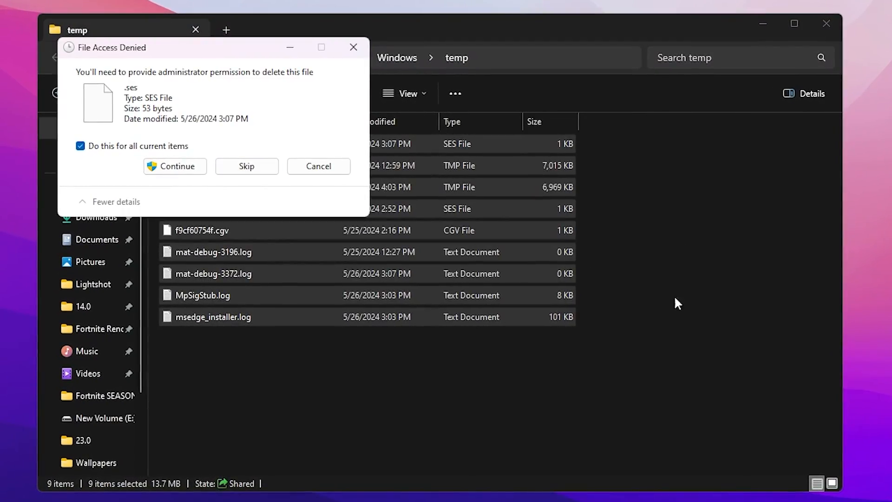
{"action": "left_click", "coordinate": [175, 166]}
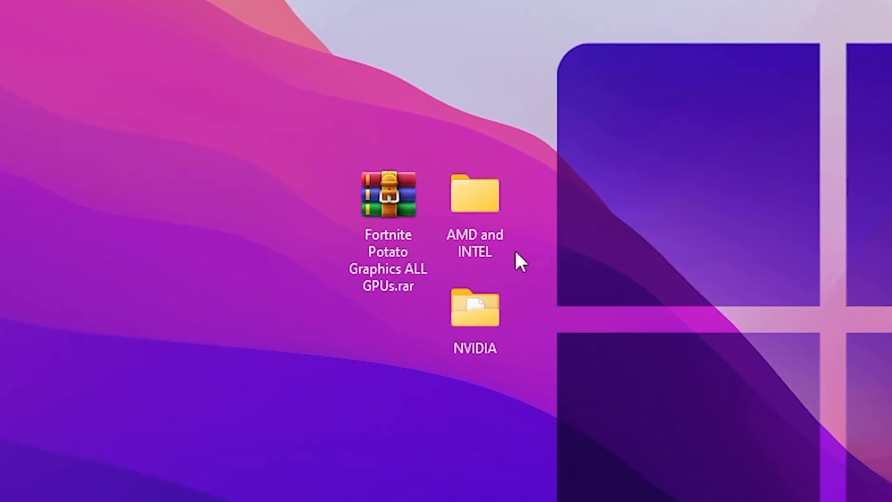
Open the desktop NVIDIA folder and run nvidiaProfileInspector.exe from its nvidiaProfileInspector subfolder.
{"action": "left_click", "coordinate": [475, 307]}
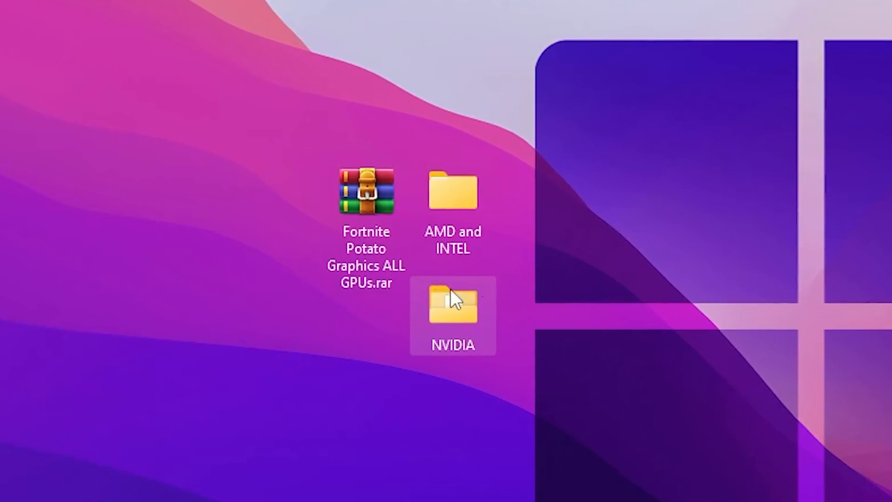
{"action": "double_click", "coordinate": [452, 307]}
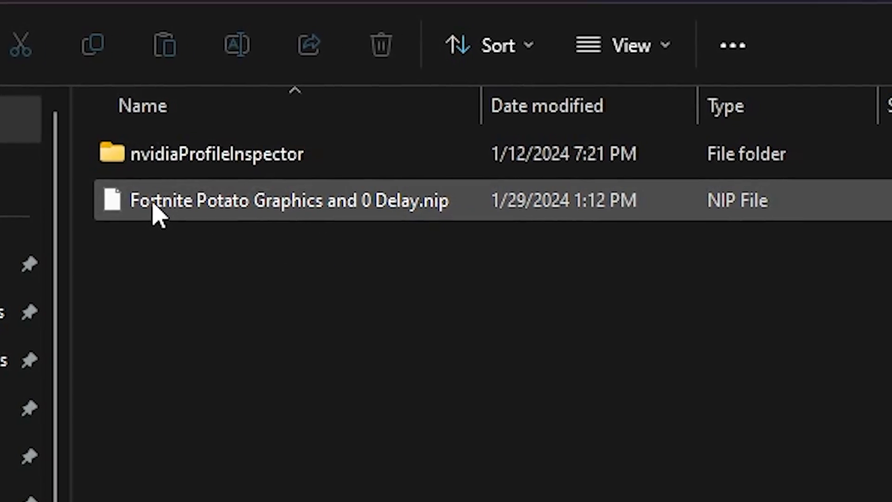
{"action": "mouse_move", "coordinate": [409, 223]}
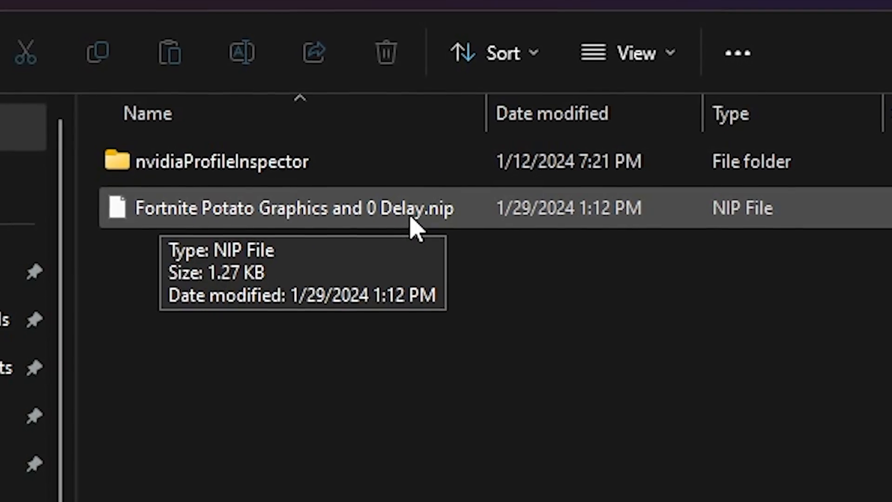
{"action": "double_click", "coordinate": [229, 162]}
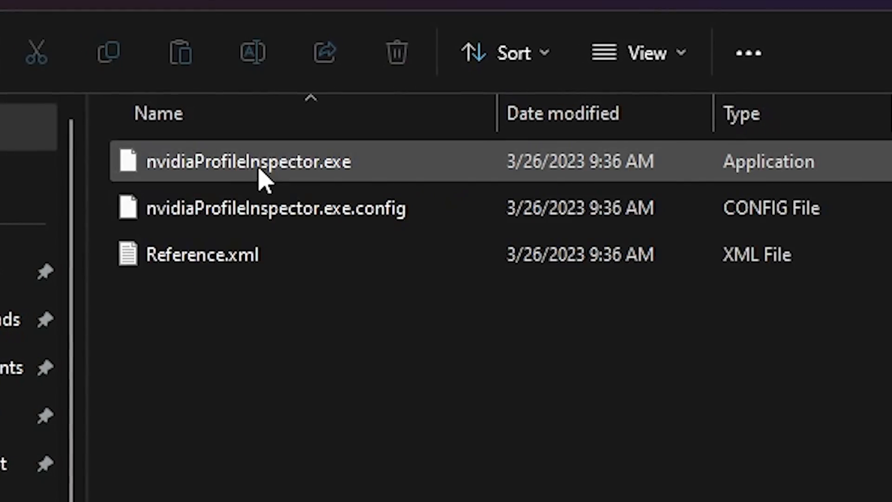
{"action": "right_click", "coordinate": [249, 162]}
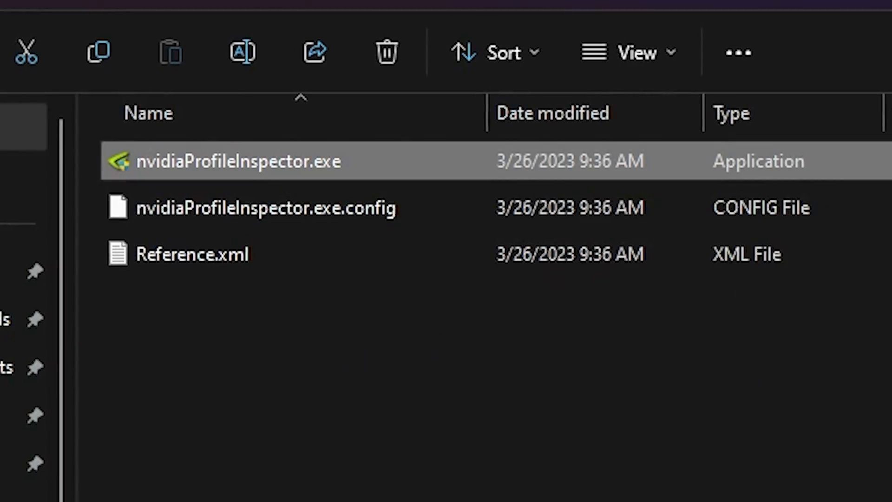
{"action": "double_click", "coordinate": [225, 161]}
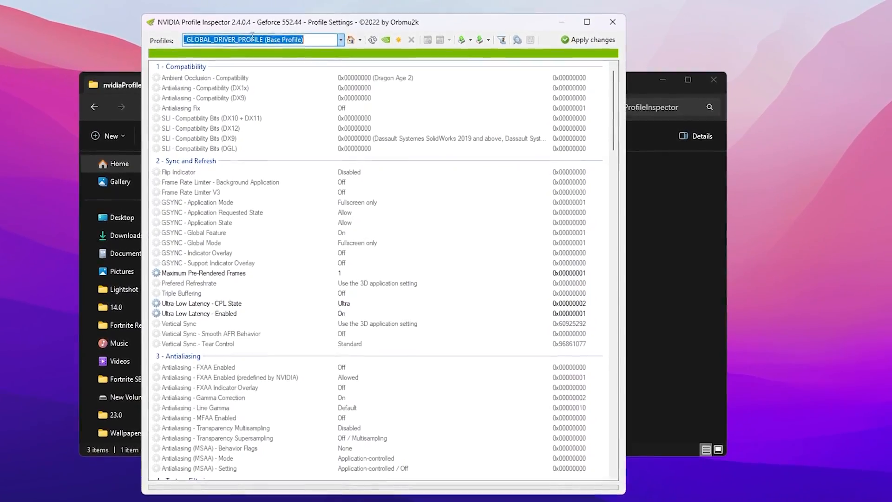
Load the Fortnite profile and open the Texture Filtering - LOD Bias (DX) value list.
{"action": "type", "text": "fort"}
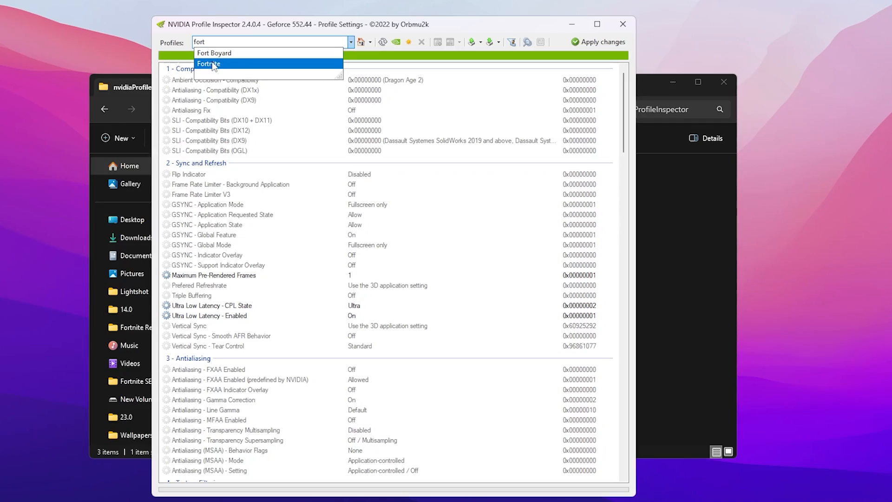
{"action": "left_click", "coordinate": [209, 63]}
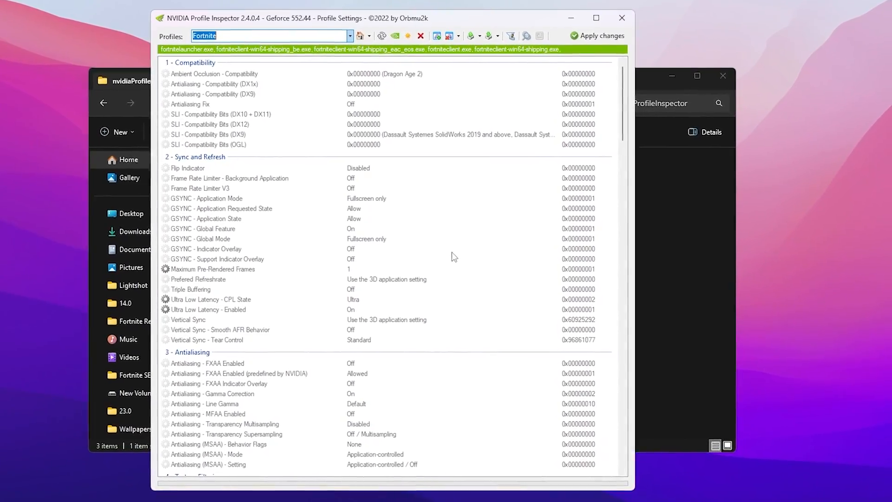
{"action": "scroll", "scroll_direction": "down", "scroll_amount": 3}
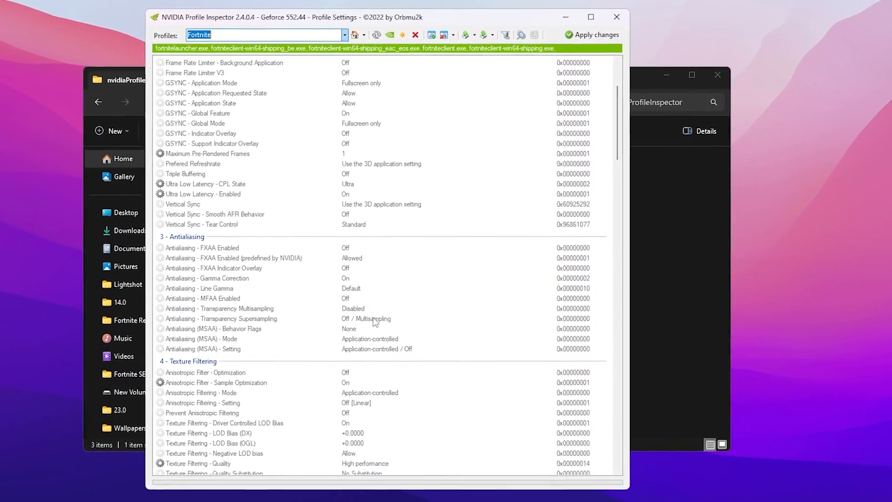
{"action": "left_click", "coordinate": [555, 325]}
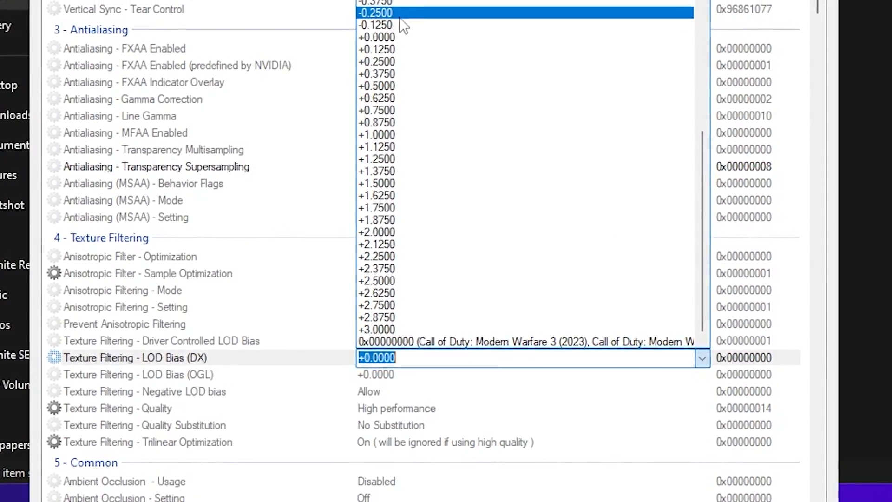
Set Fortnite's LOD Bias (DX) and LOD Bias (OGL) both to +1.5000.
{"action": "scroll", "scroll_direction": "down", "scroll_amount": 3}
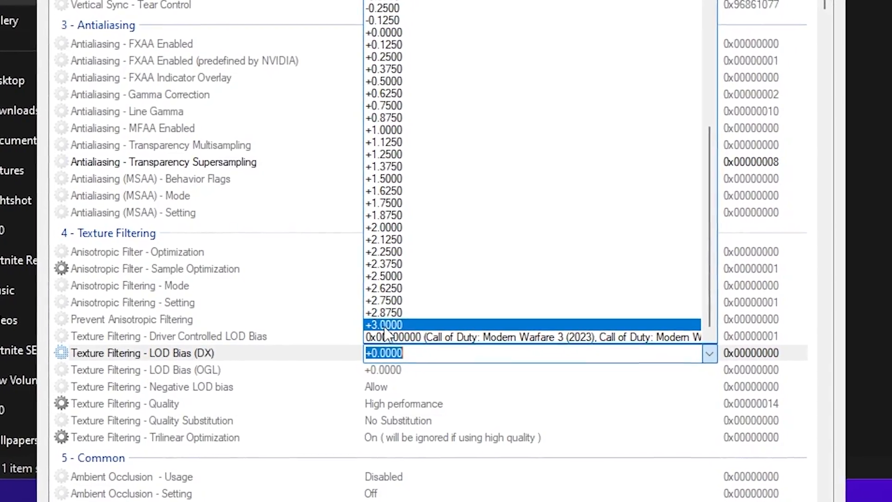
{"action": "scroll", "scroll_direction": "down", "scroll_amount": 3}
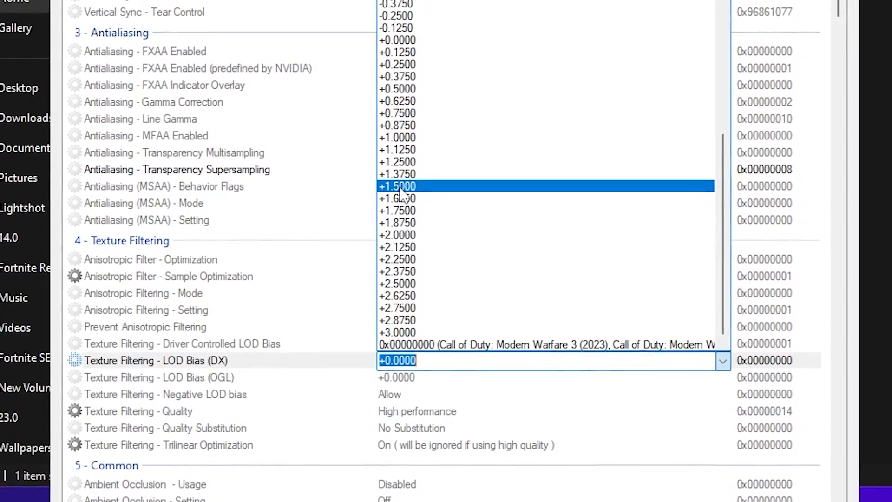
{"action": "left_click", "coordinate": [397, 186]}
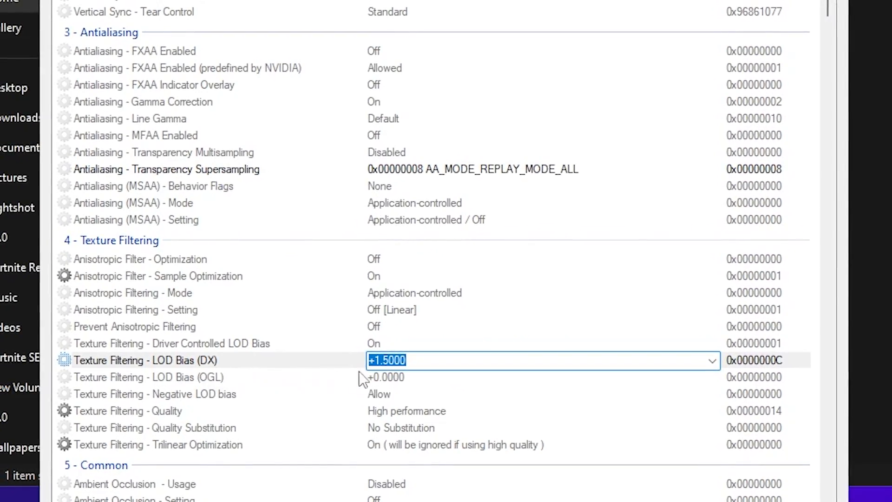
{"action": "left_click", "coordinate": [713, 372]}
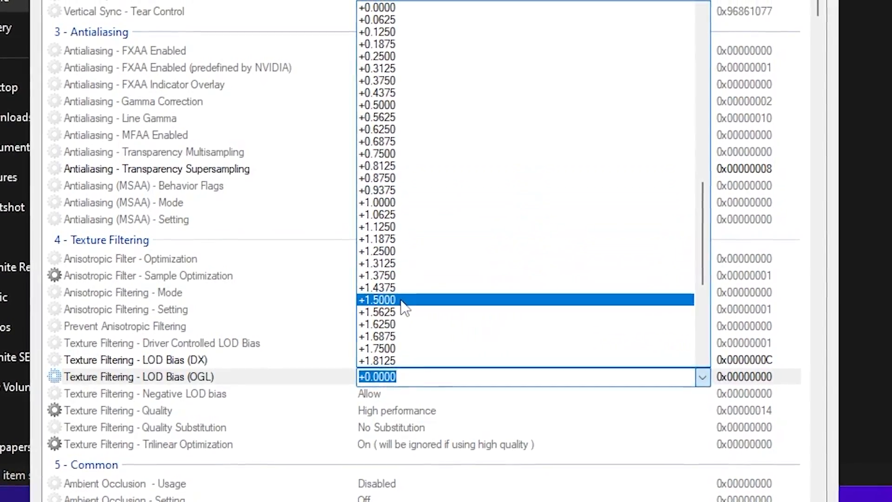
{"action": "left_click", "coordinate": [376, 299]}
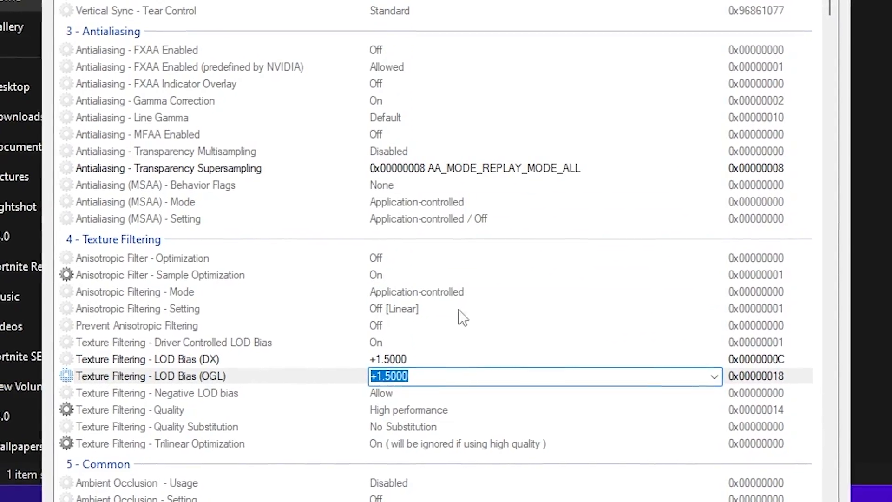
{"action": "scroll", "scroll_direction": "down", "scroll_amount": 3}
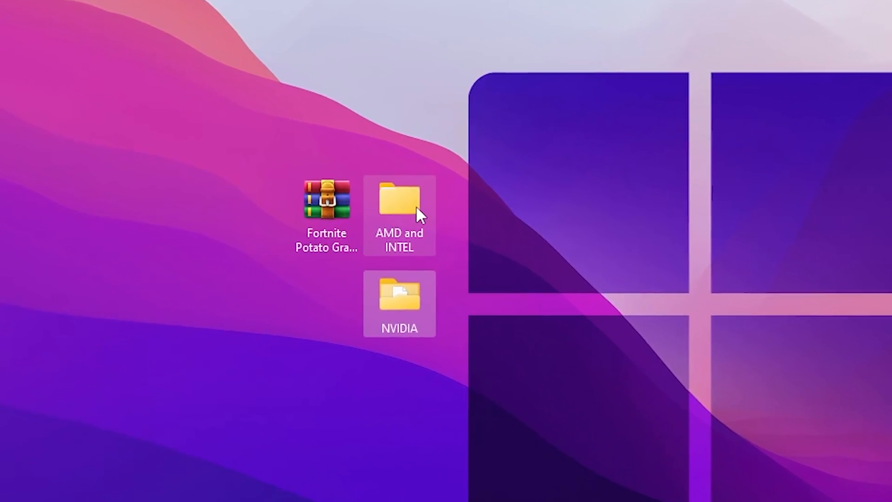
Copy GameUserSettings.ini from AMD and INTEL into %localappdata% FortniteGame WindowsClient, replacing the original.
{"action": "double_click", "coordinate": [399, 199]}
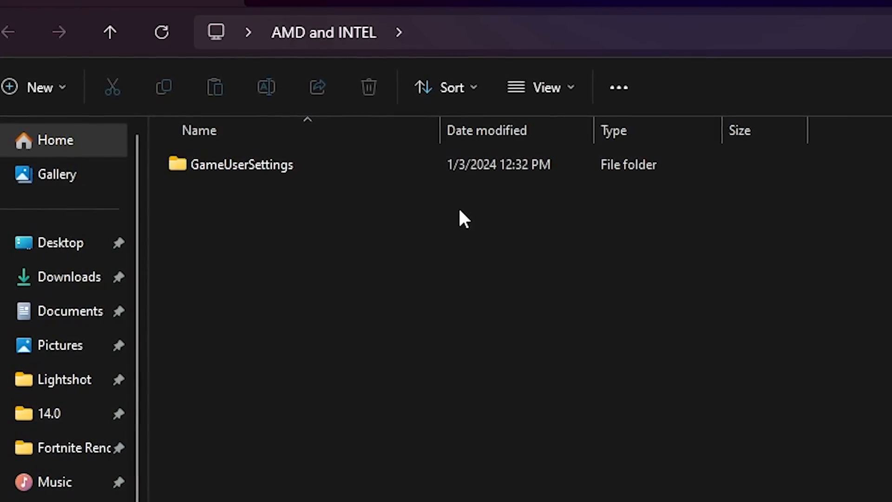
{"action": "double_click", "coordinate": [241, 164]}
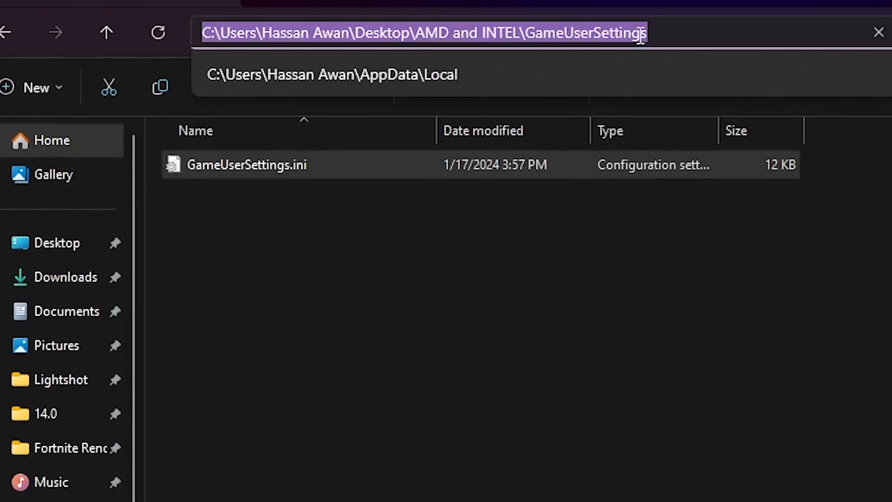
{"action": "type", "text": "%"}
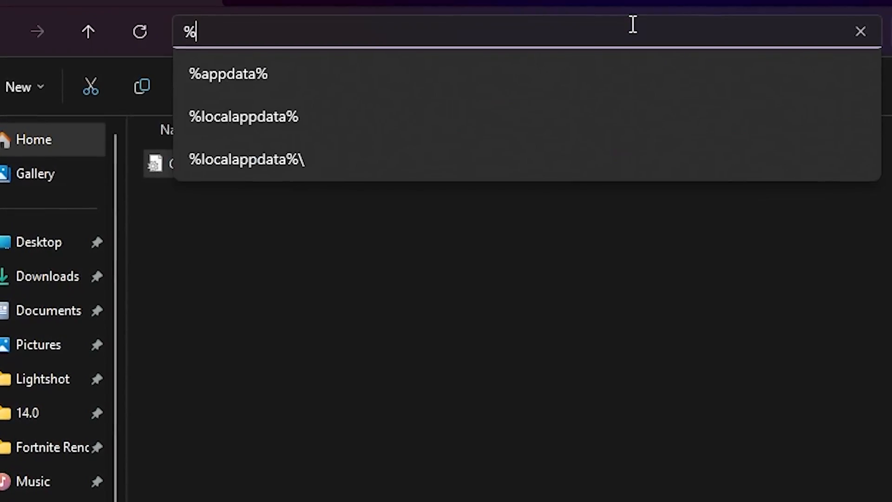
{"action": "left_click", "coordinate": [257, 159]}
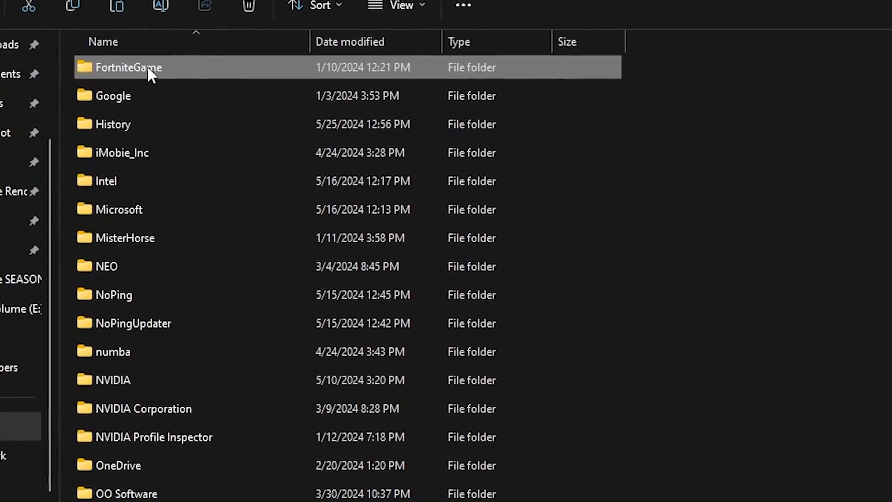
{"action": "double_click", "coordinate": [128, 67]}
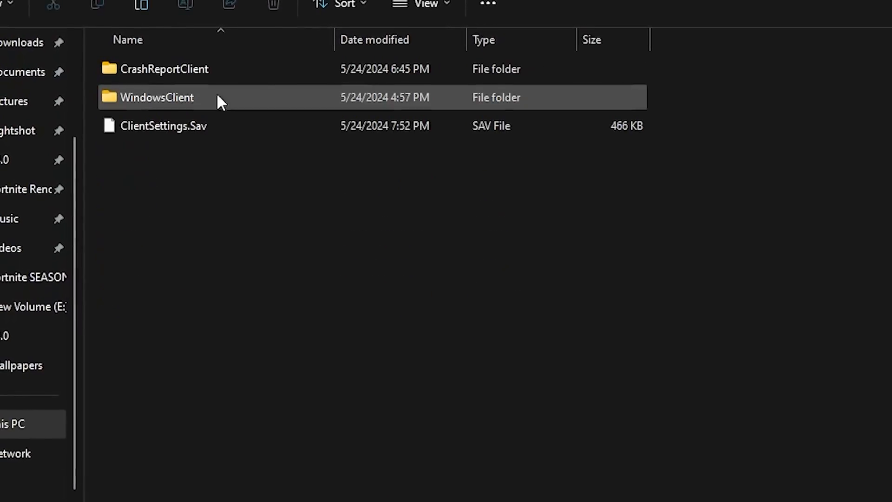
{"action": "double_click", "coordinate": [155, 97]}
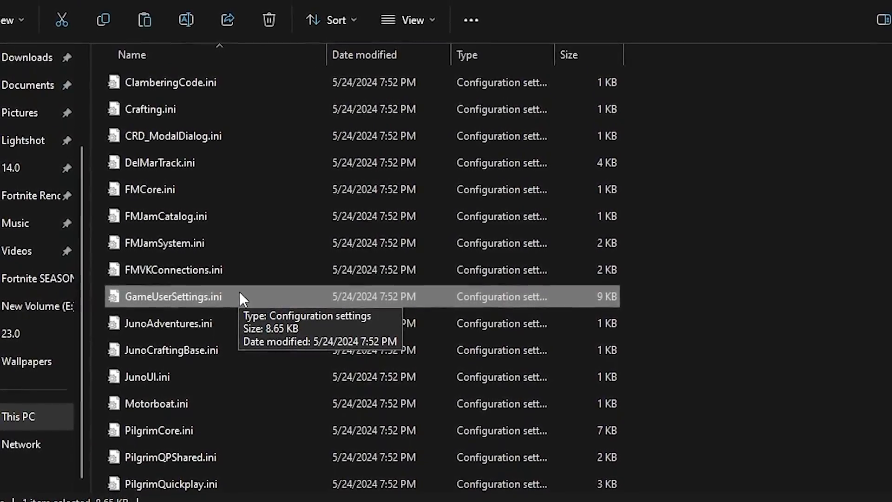
{"action": "key", "text": "alt+tab"}
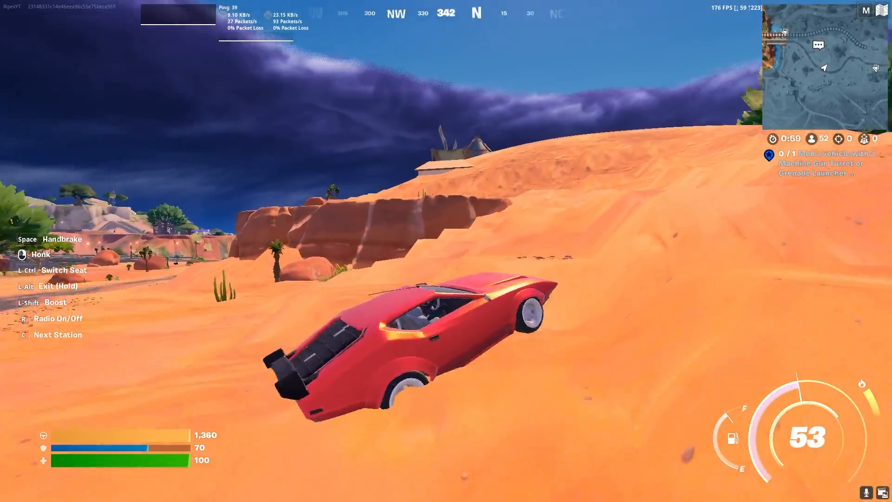